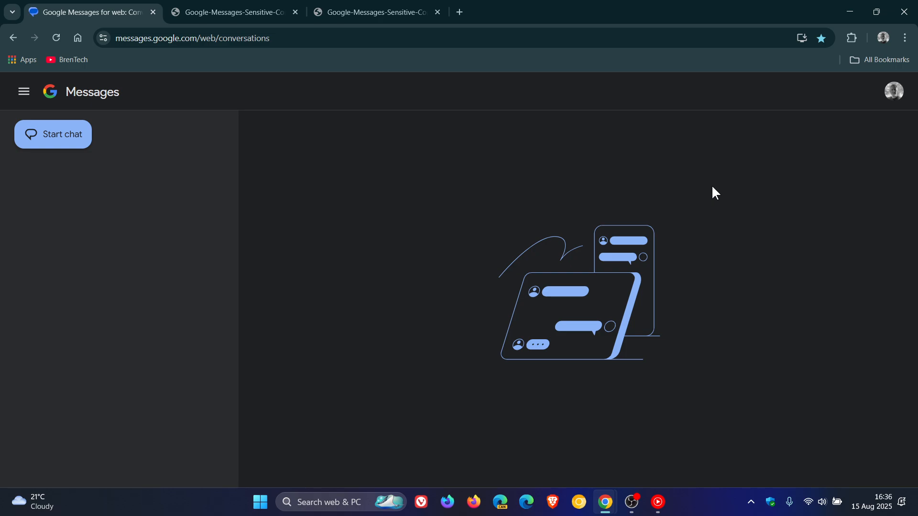
Step: View the Protection & Safety screenshot's Manage sensitive content warnings section up close
click(232, 12)
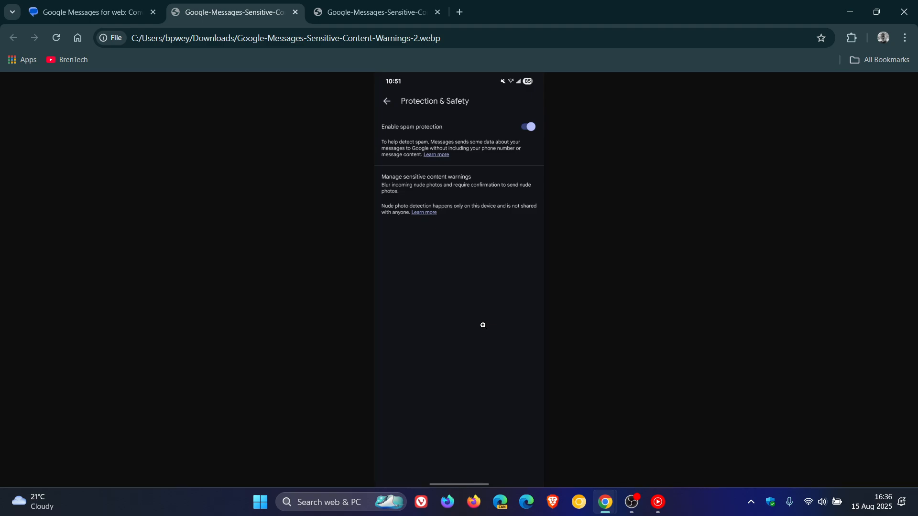
mouse_move(450, 201)
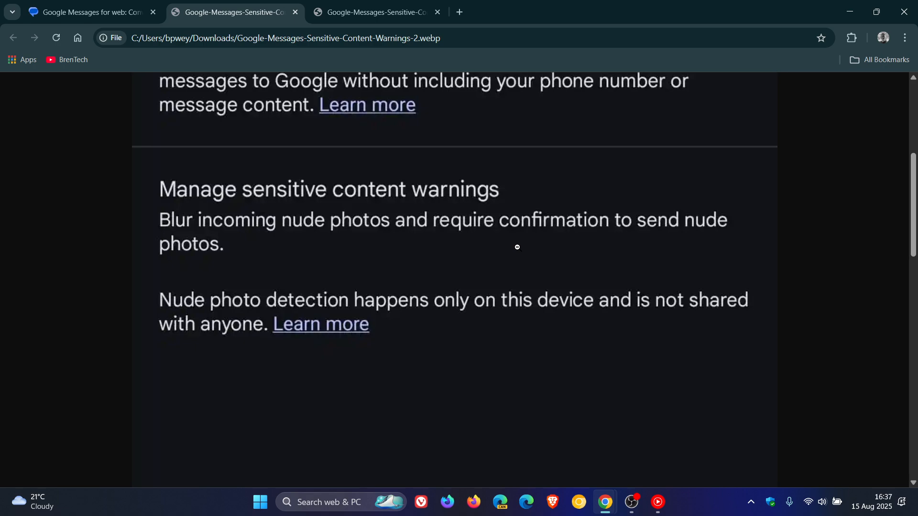
mouse_move(477, 231)
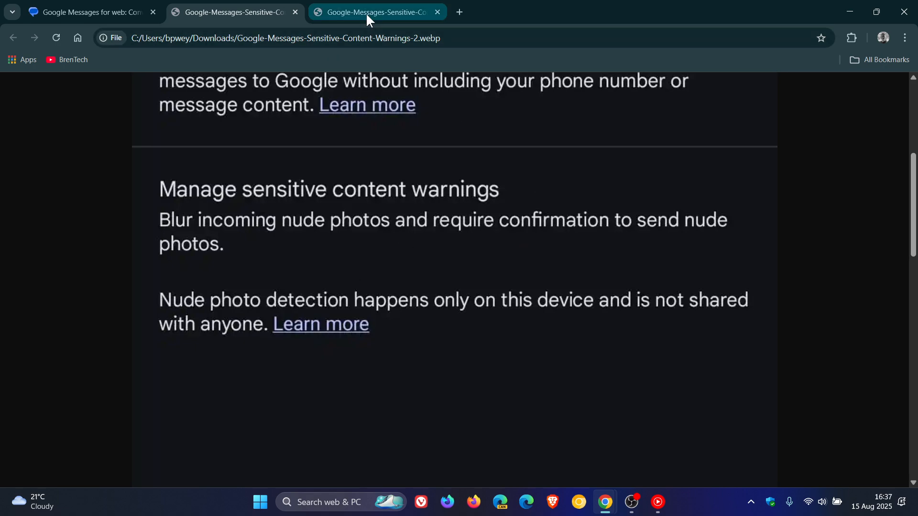
Step: Read through the Sensitive content warnings screenshot: blurred photos, extra sending steps, support resources
click(370, 13)
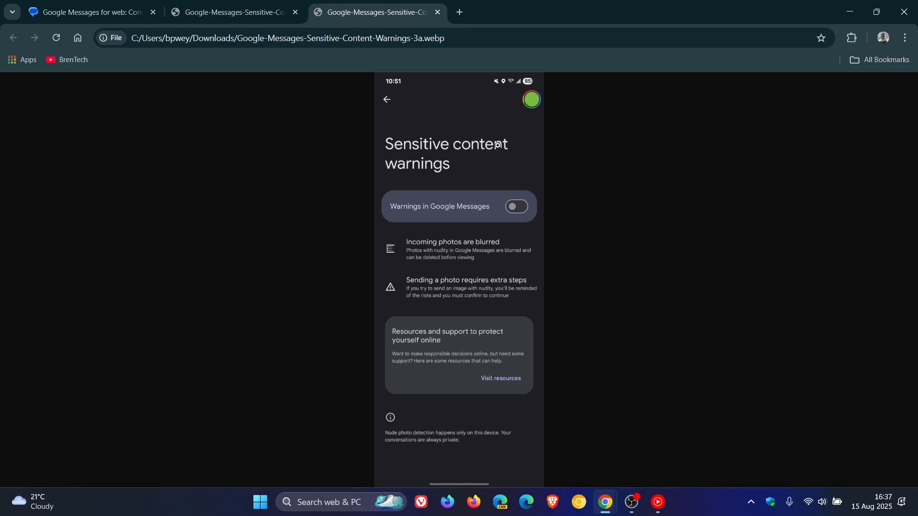
mouse_move(471, 265)
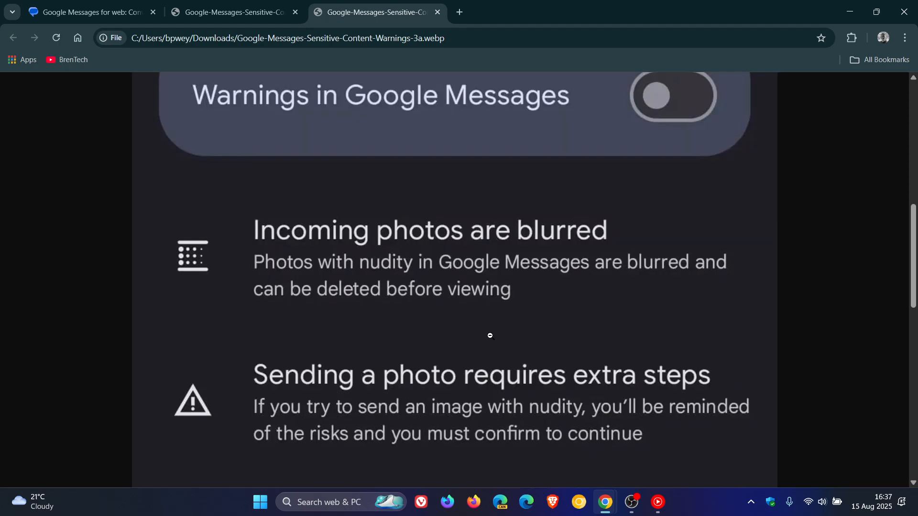
mouse_move(601, 245)
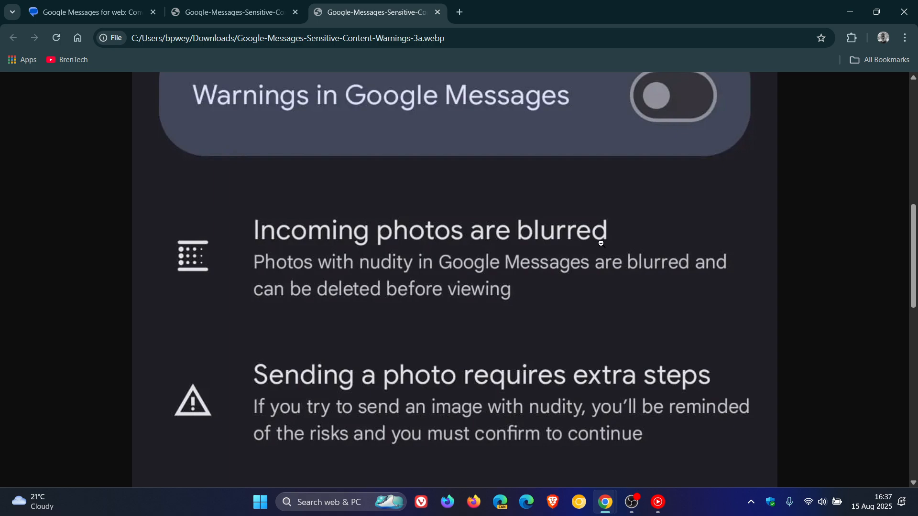
mouse_move(543, 288)
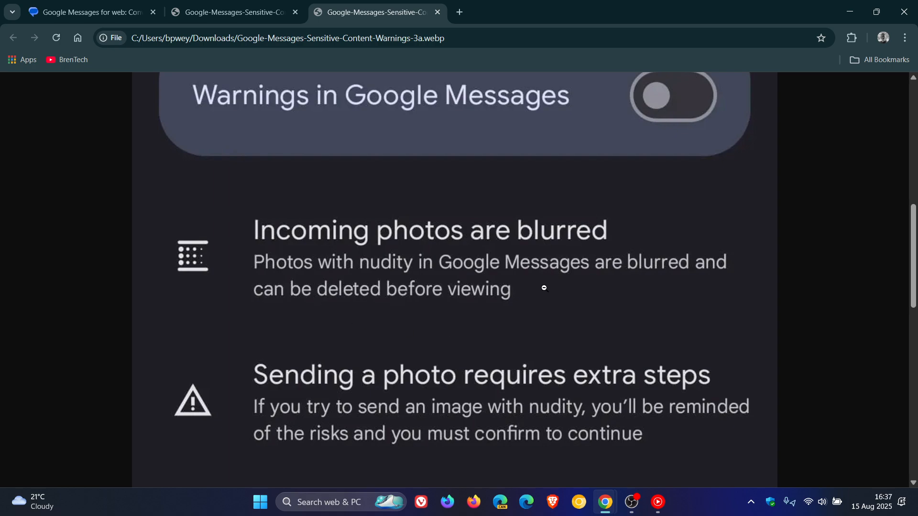
mouse_move(501, 327)
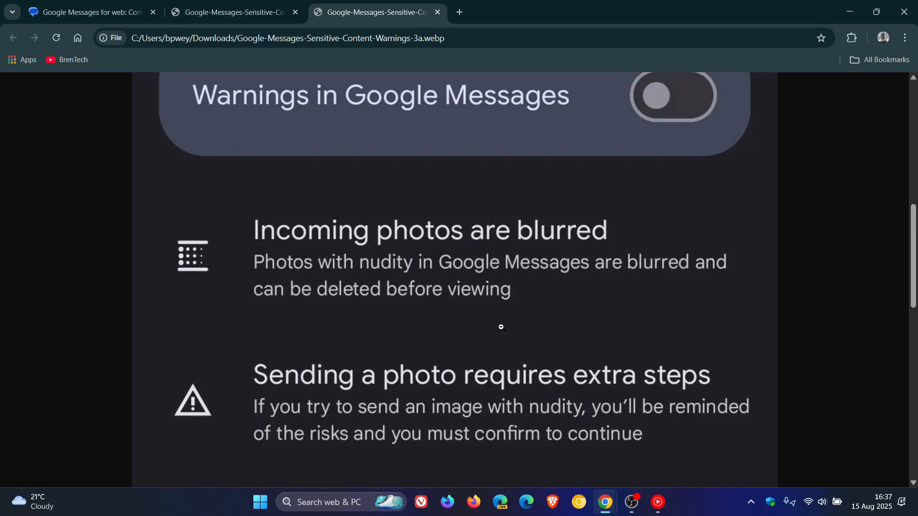
mouse_move(522, 309)
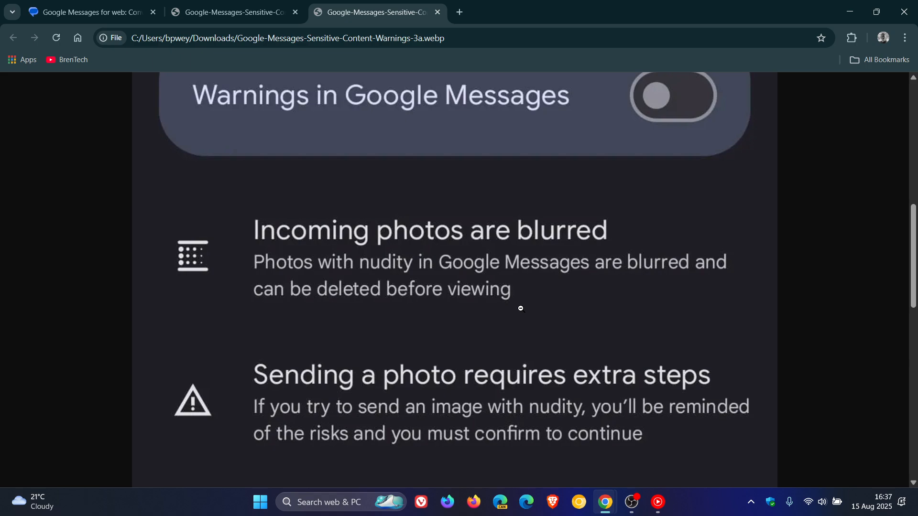
mouse_move(536, 280)
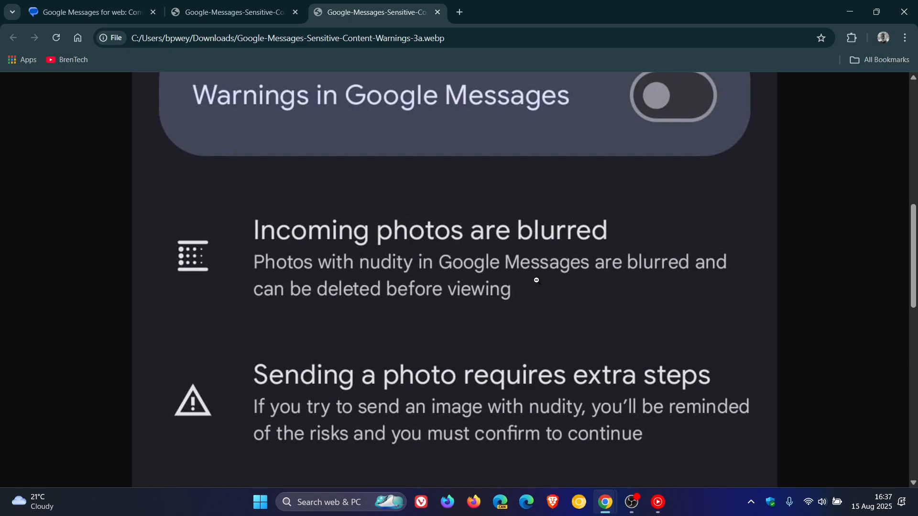
mouse_move(534, 277)
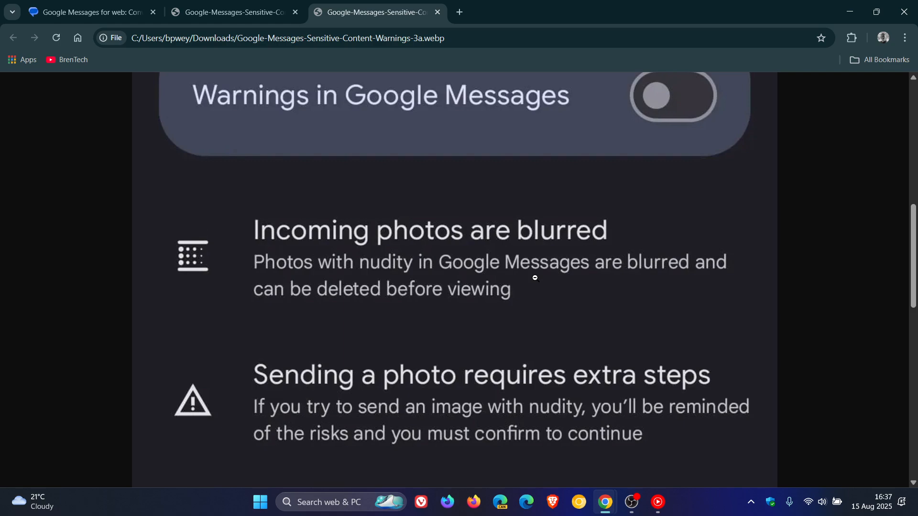
mouse_move(540, 275)
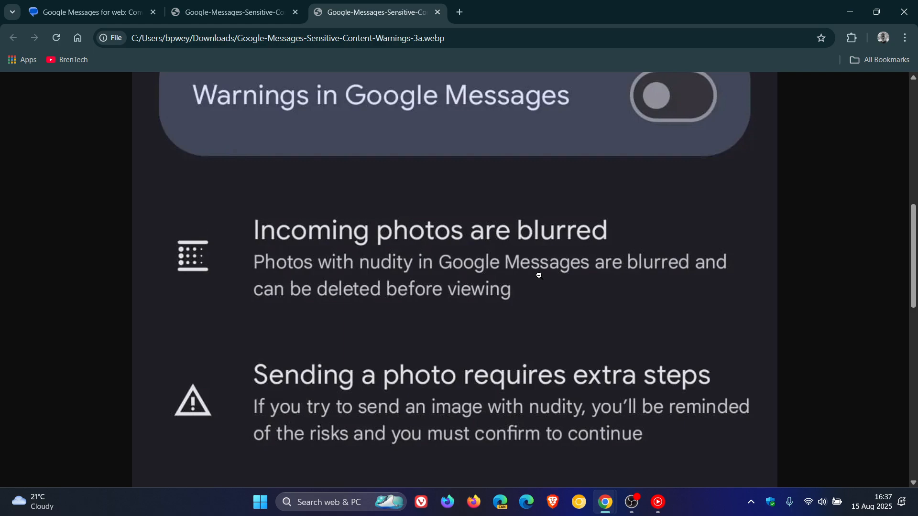
scroll(down, 3)
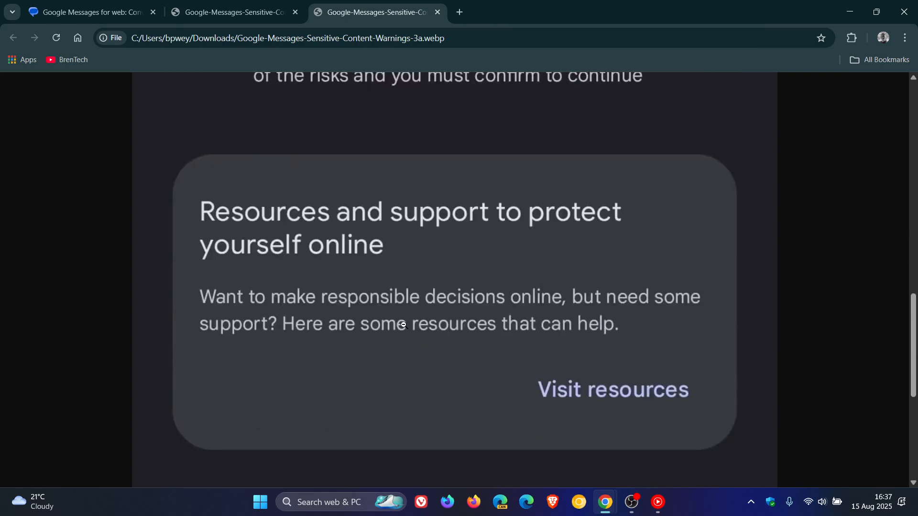
mouse_move(436, 266)
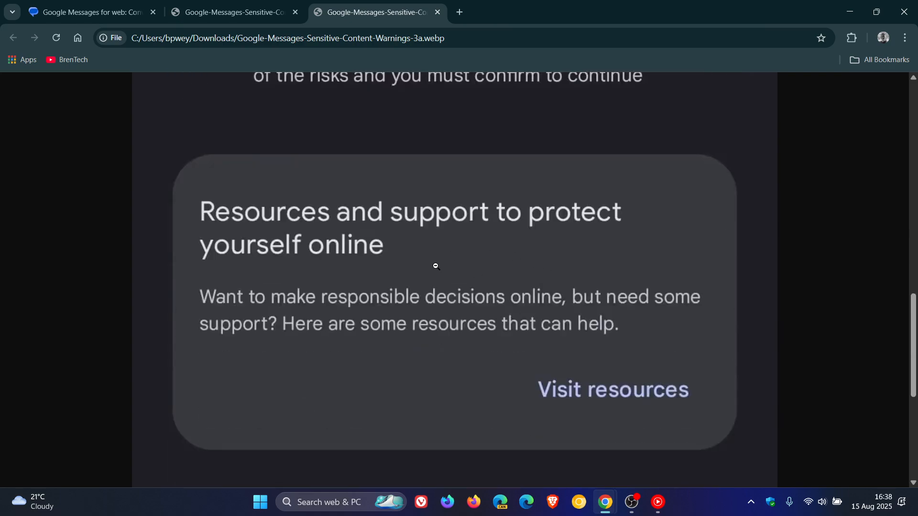
mouse_move(509, 257)
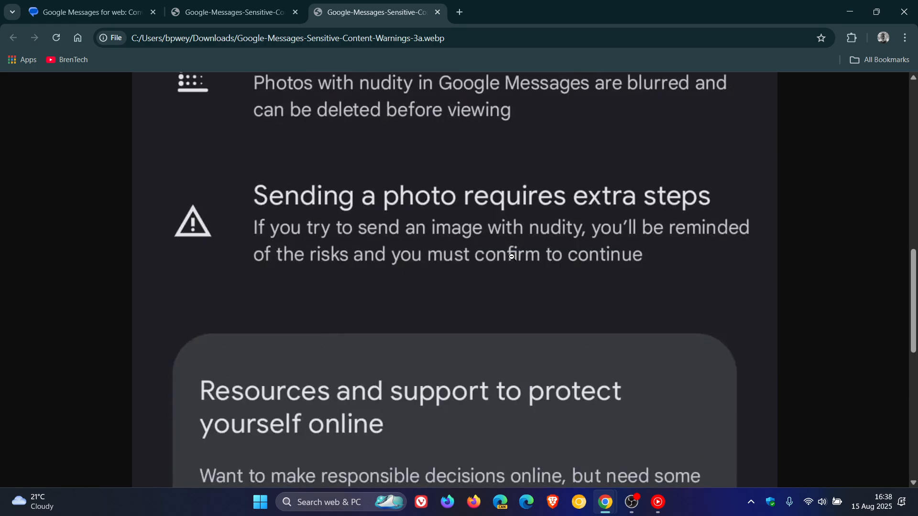
mouse_move(553, 227)
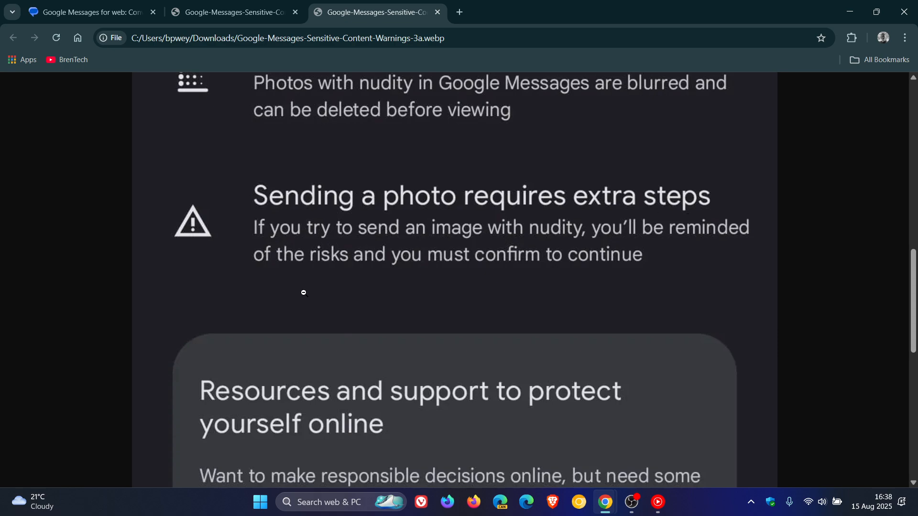
mouse_move(504, 258)
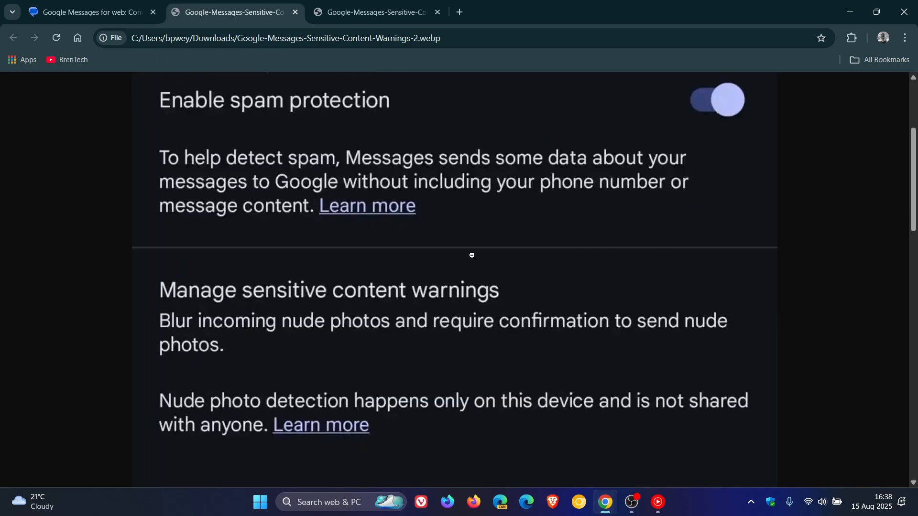
Step: Revisit the Sensitive content warnings screenshot, then return to the empty Messages conversations page
click(378, 14)
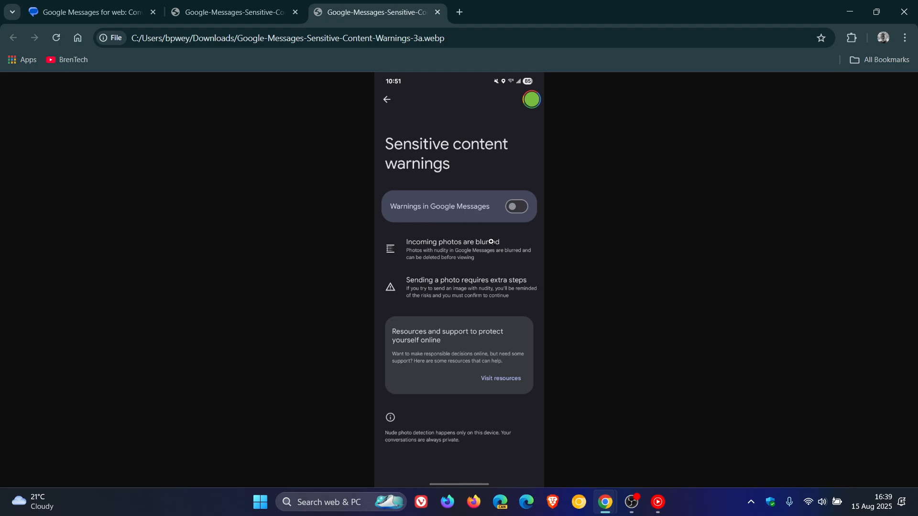
mouse_move(658, 367)
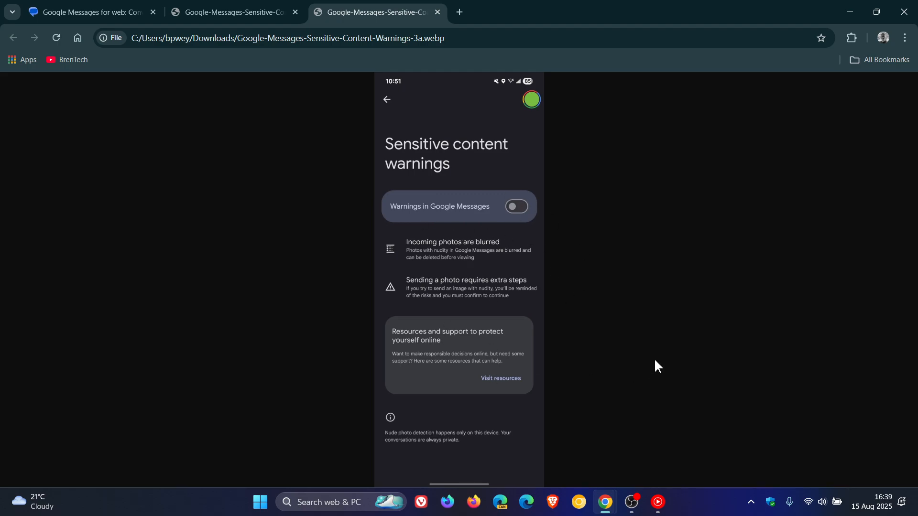
mouse_move(701, 349)
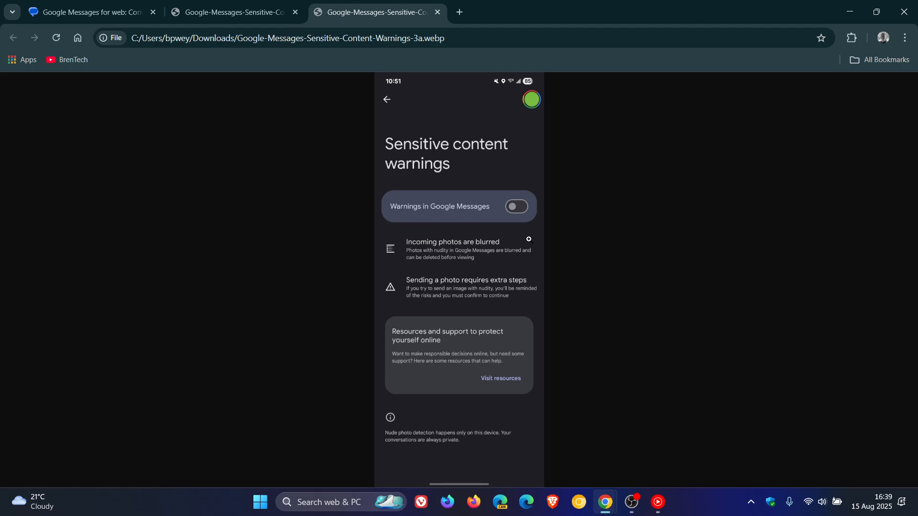
click(88, 13)
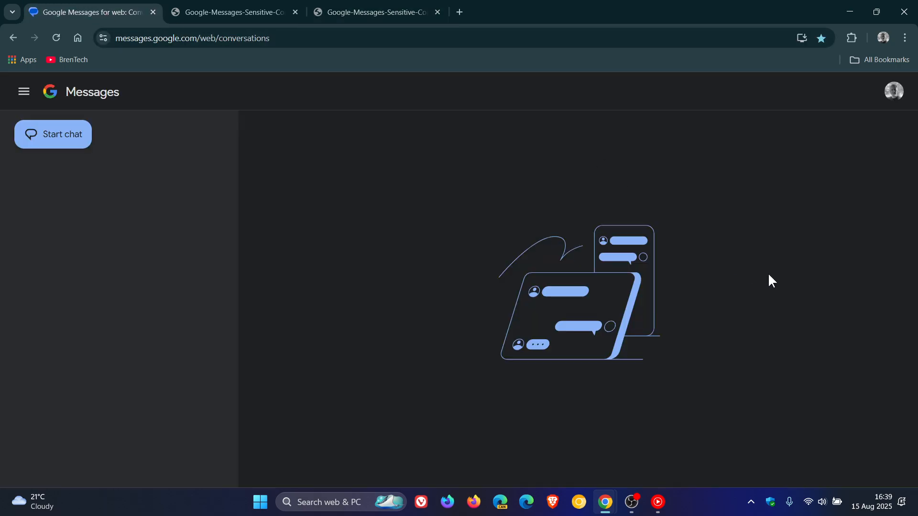
mouse_move(776, 285)
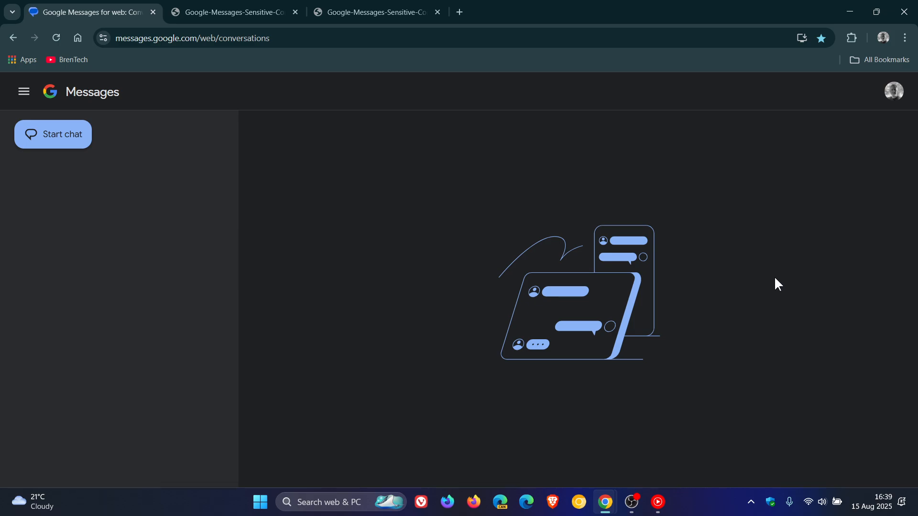